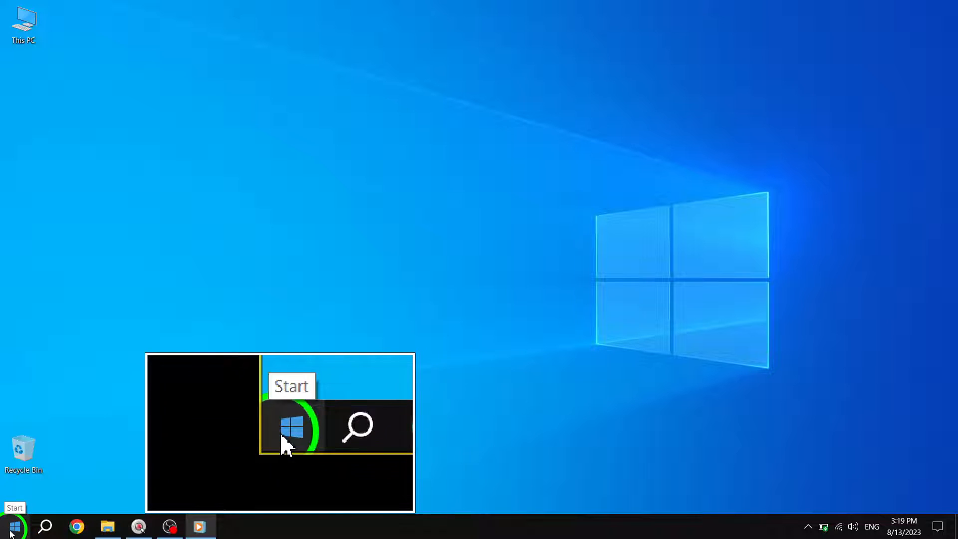
# Search the Start menu for "con" to bring up Control Panel
pyautogui.click(11, 526)
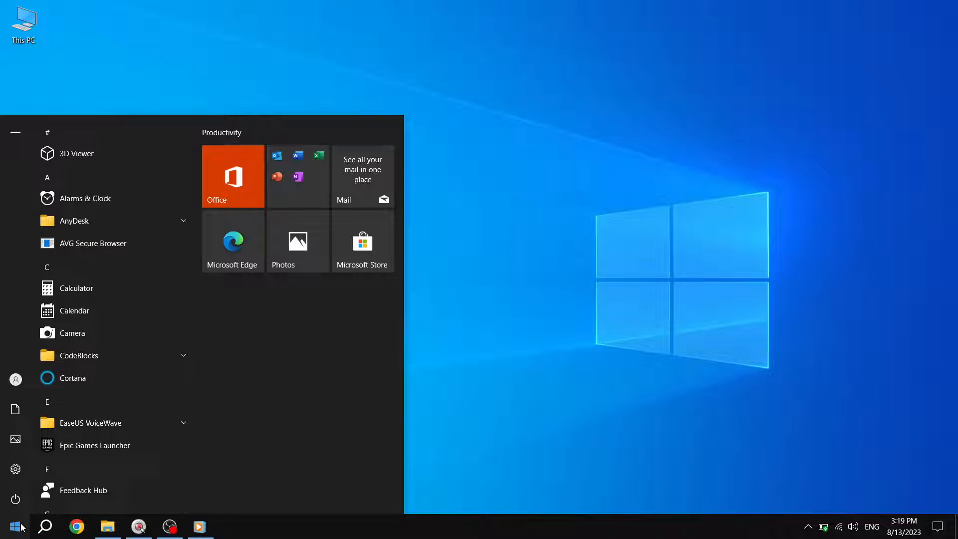
pyautogui.write('con')
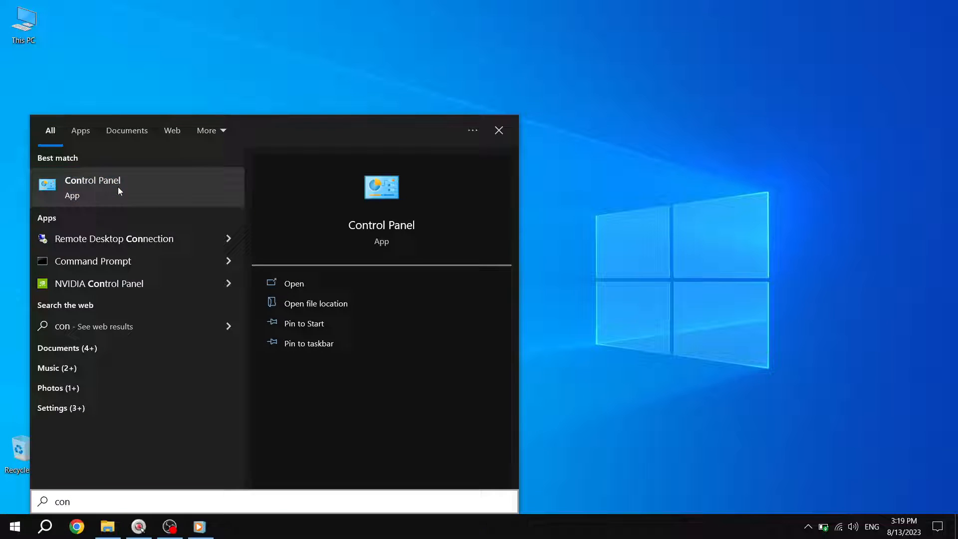
# Launch Control Panel from the Start search results
pyautogui.click(92, 186)
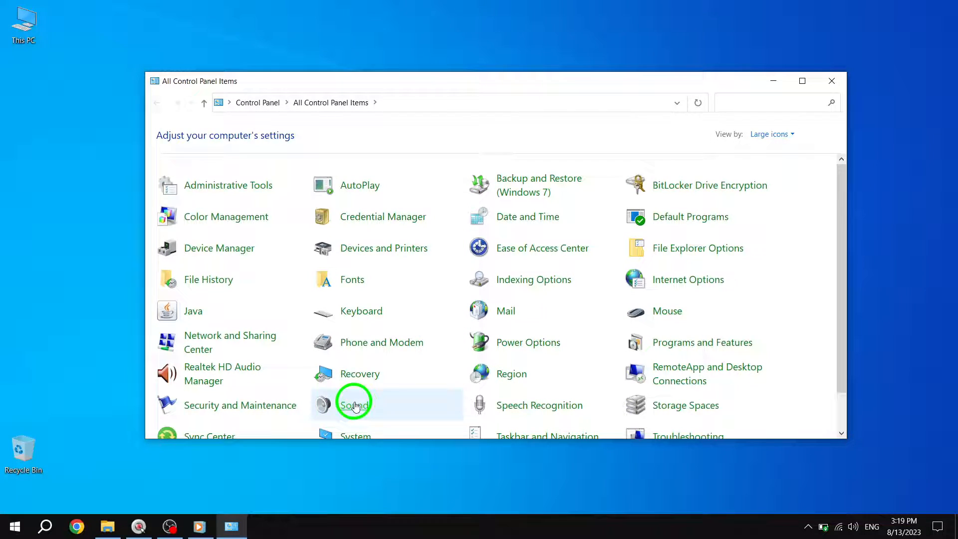
# Open Sound's Sounds tab and scroll the Program Events list down to Program Error
pyautogui.doubleClick(353, 404)
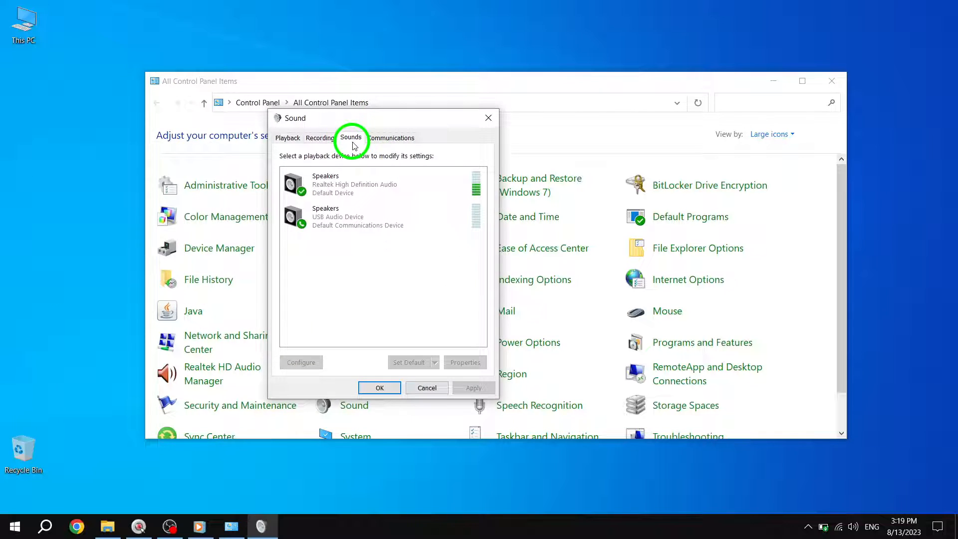
pyautogui.click(350, 138)
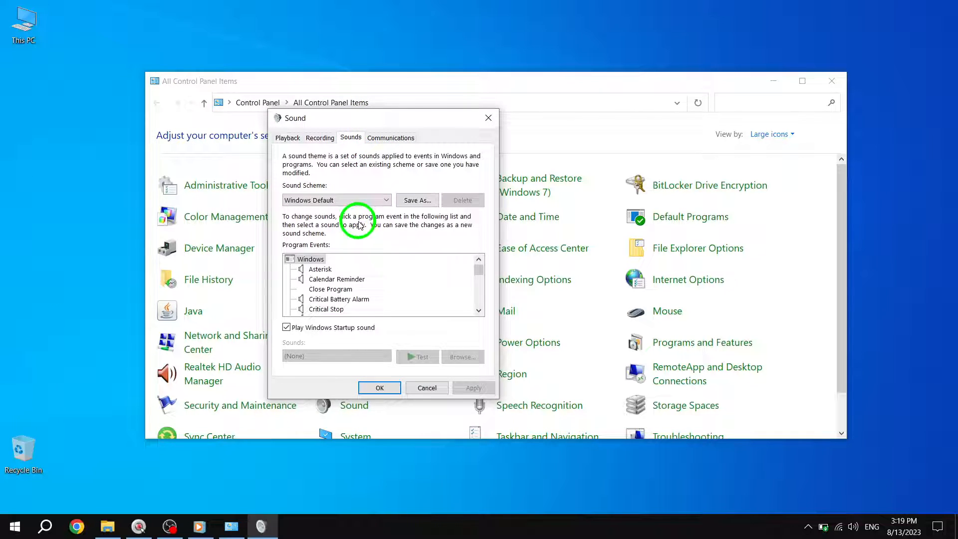
pyautogui.scroll(-3)
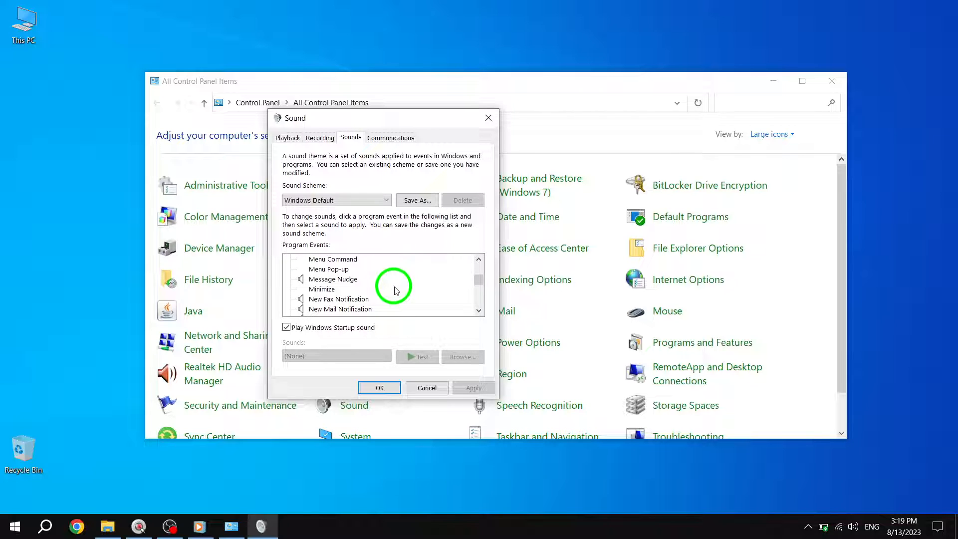
pyautogui.scroll(-3)
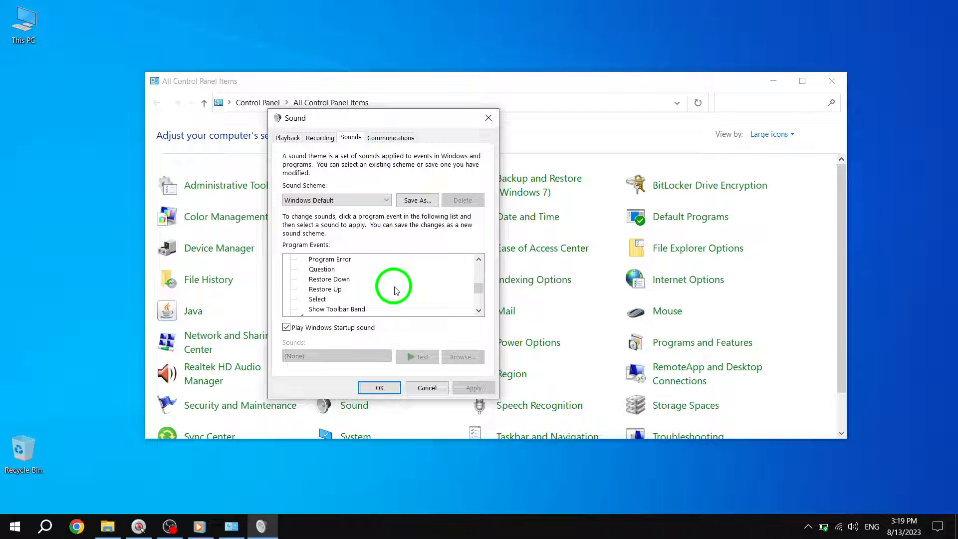
pyautogui.scroll(-3)
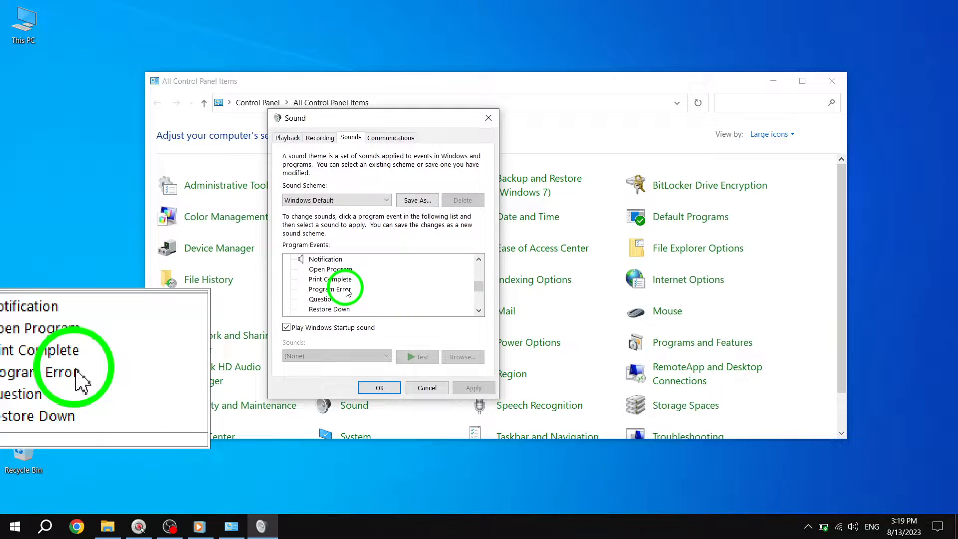
# Set the Program Error event sound to (None) and confirm with OK
pyautogui.click(332, 289)
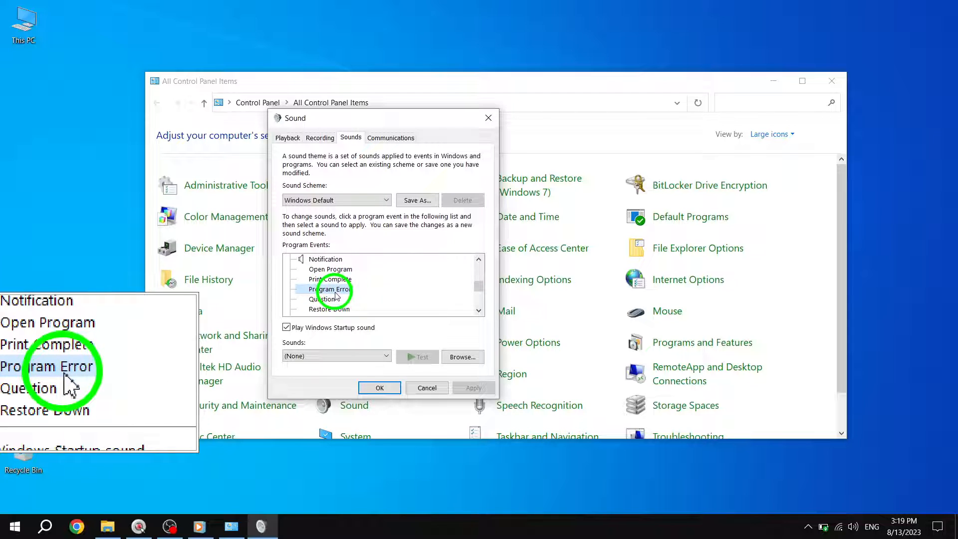
pyautogui.click(330, 289)
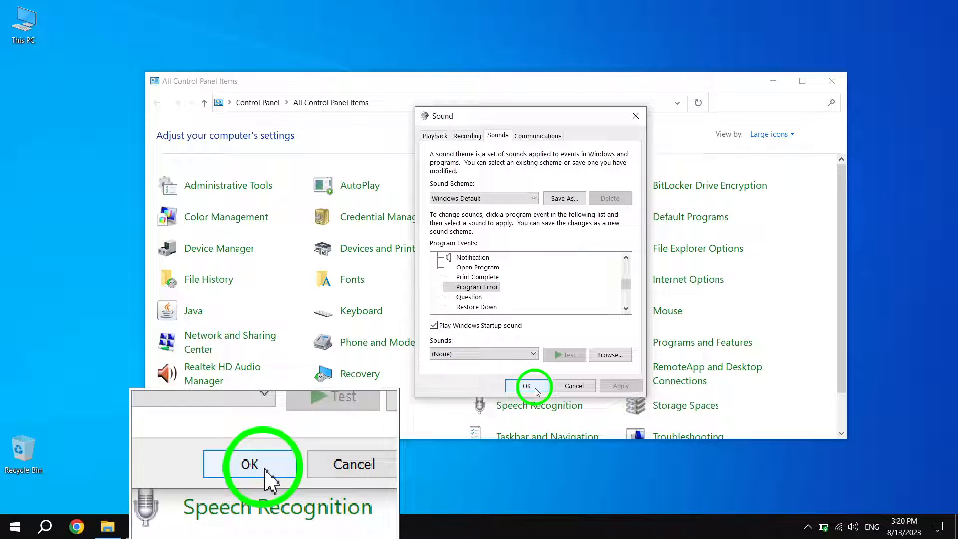
pyautogui.click(526, 386)
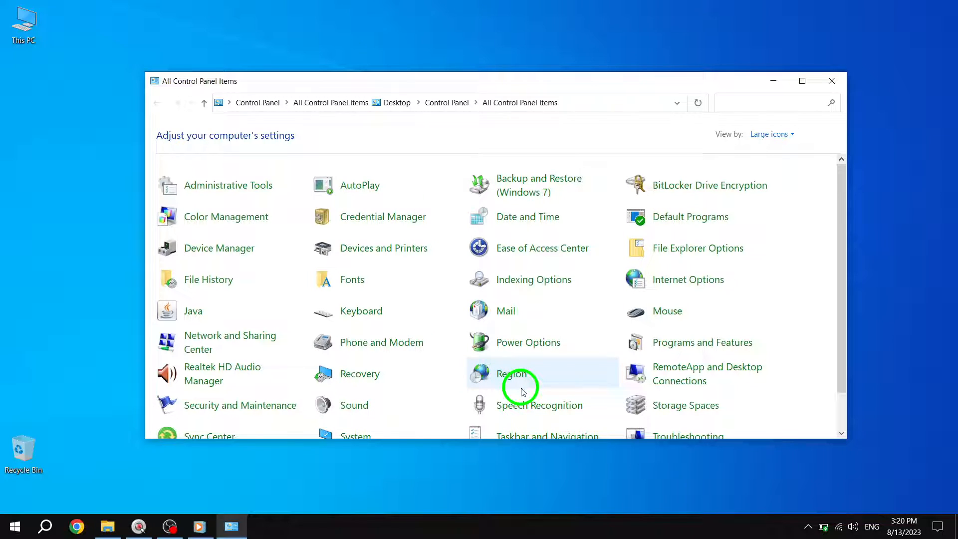